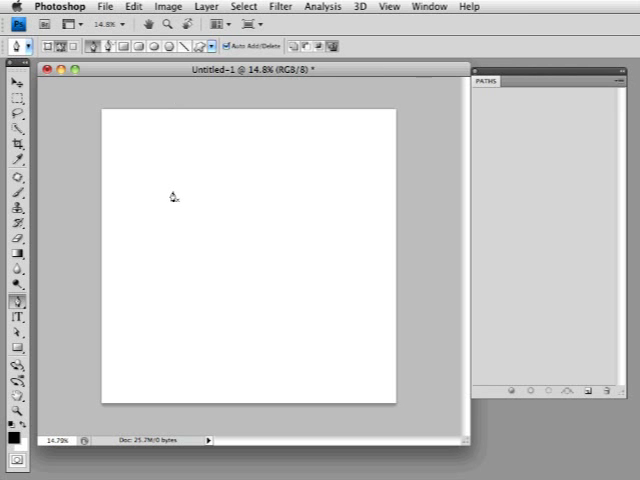
mouse_move(73, 311)
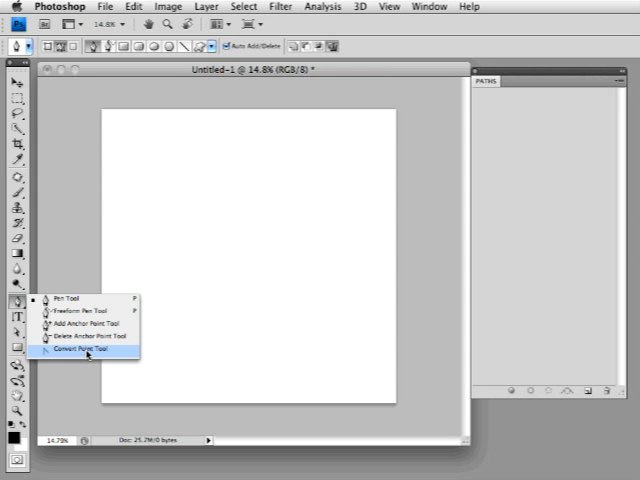
mouse_move(80, 338)
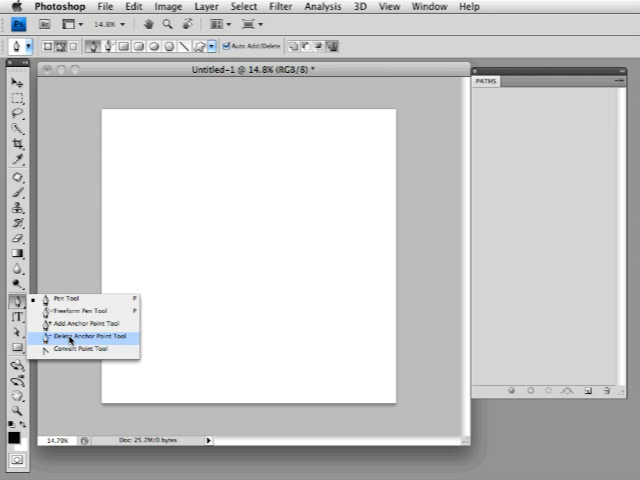
mouse_move(95, 325)
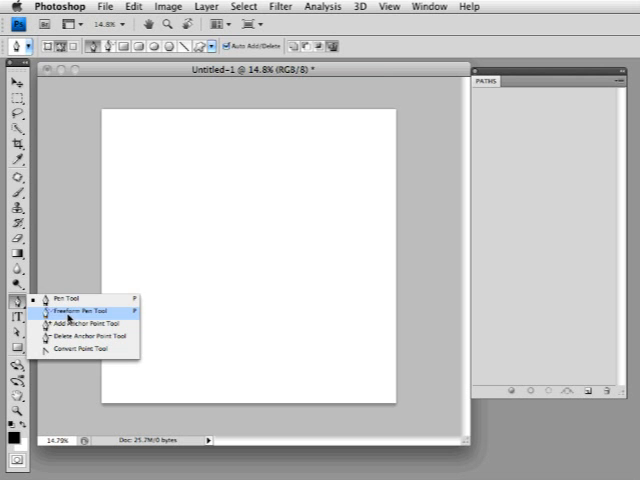
mouse_move(70, 300)
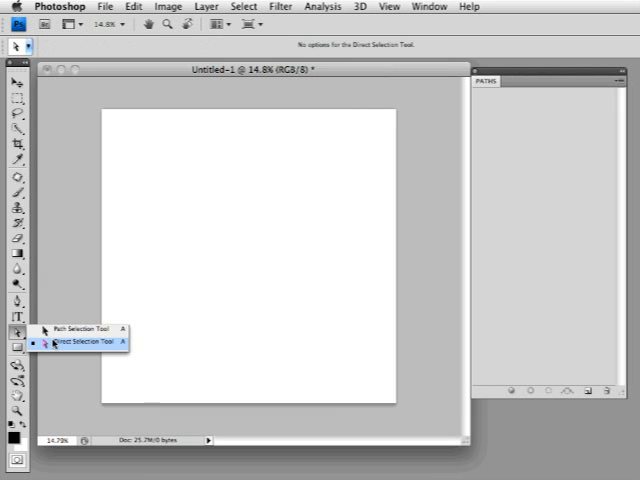
mouse_move(100, 329)
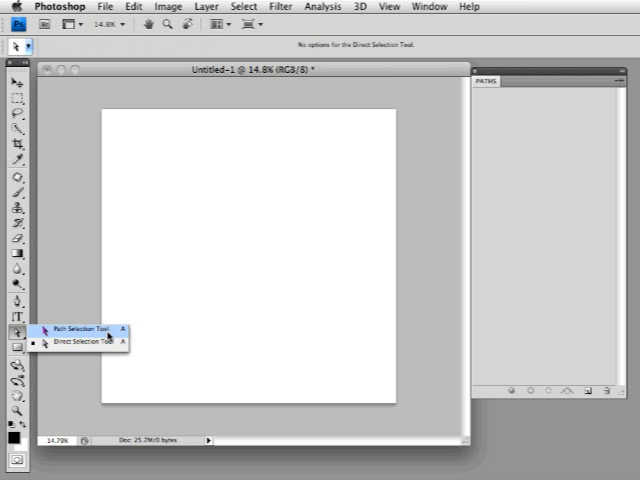
mouse_move(70, 343)
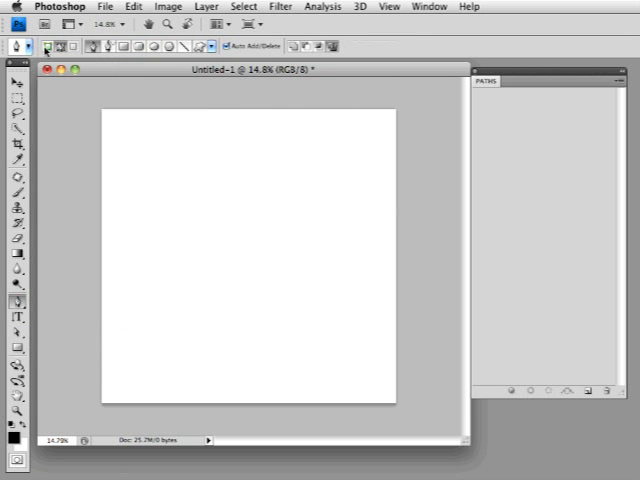
mouse_move(53, 48)
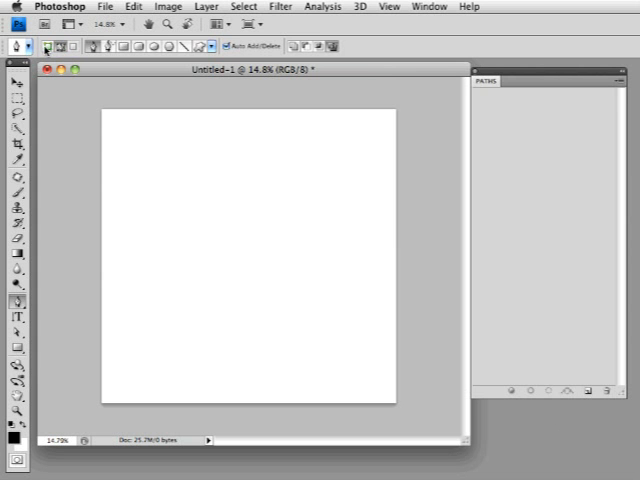
mouse_move(55, 47)
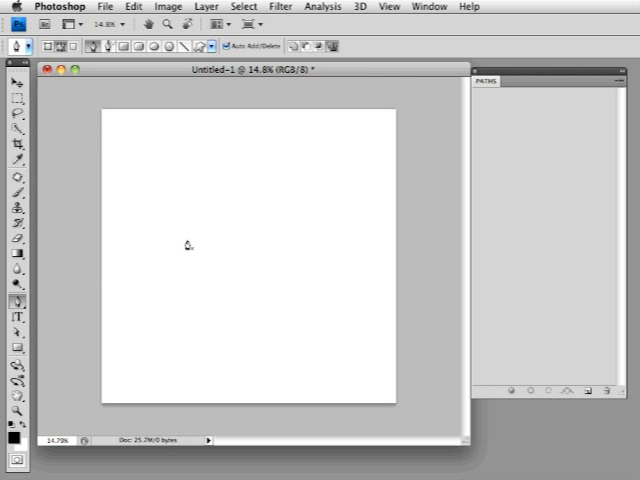
mouse_move(182, 245)
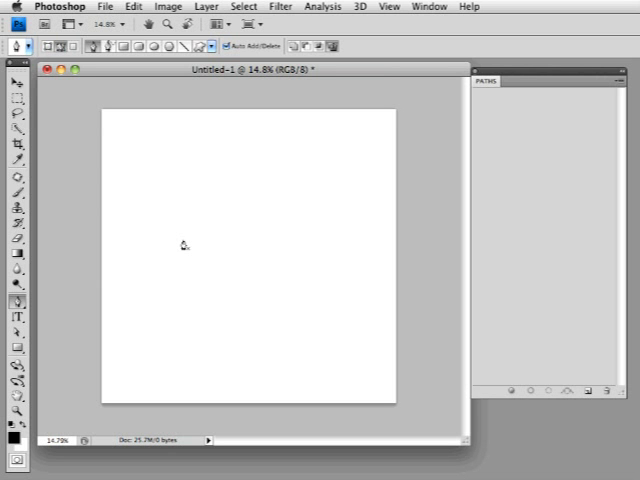
mouse_move(137, 169)
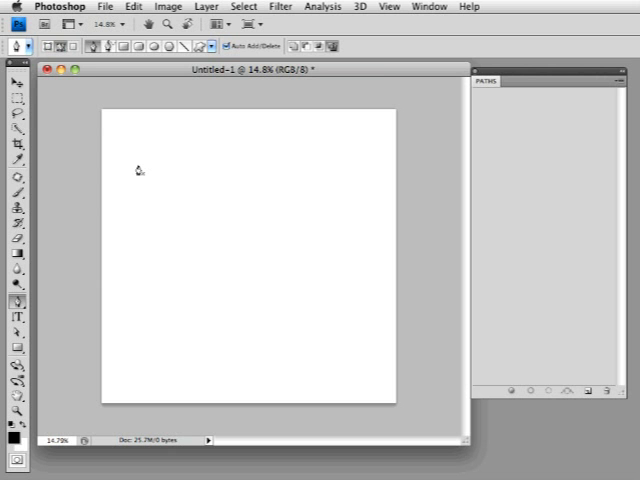
mouse_move(165, 204)
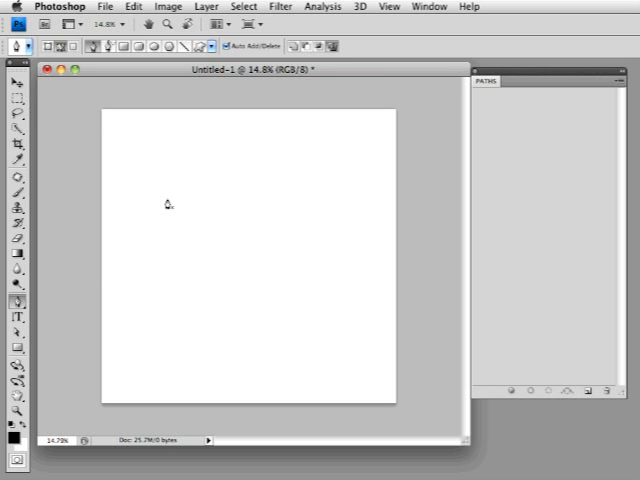
mouse_move(152, 192)
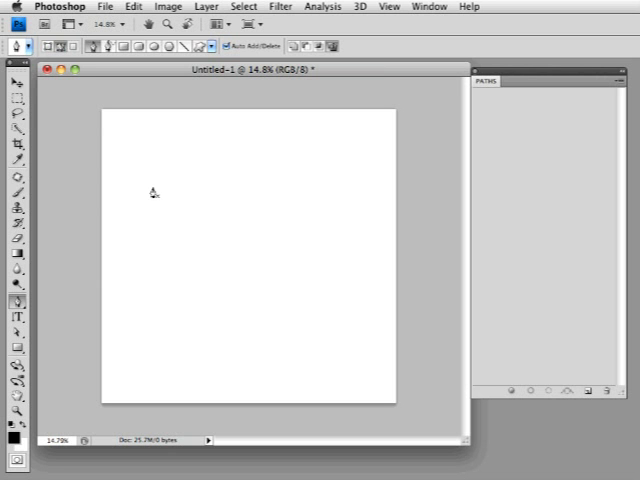
mouse_move(147, 167)
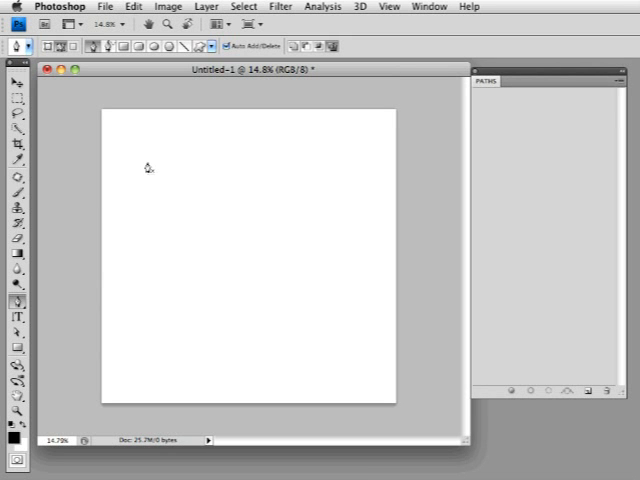
Place the first corner anchor of the square path with the Pen tool.
left_click(145, 159)
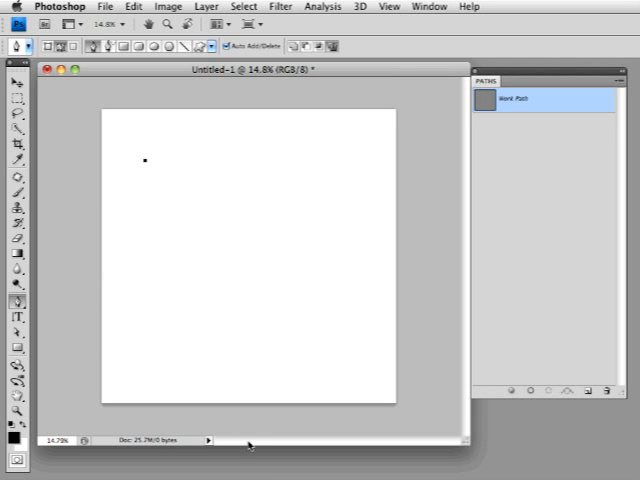
mouse_move(242, 263)
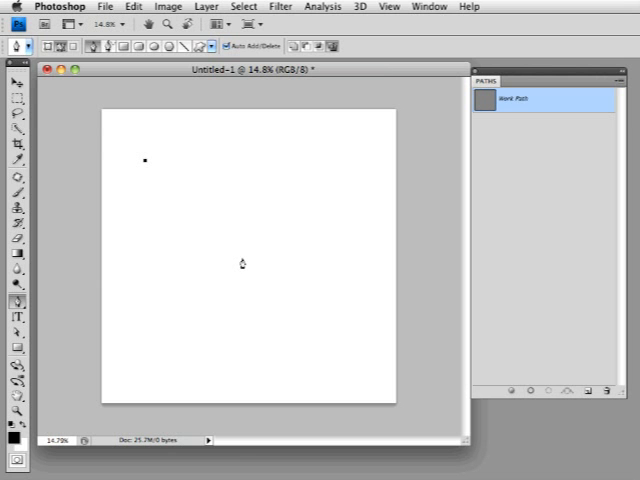
mouse_move(247, 162)
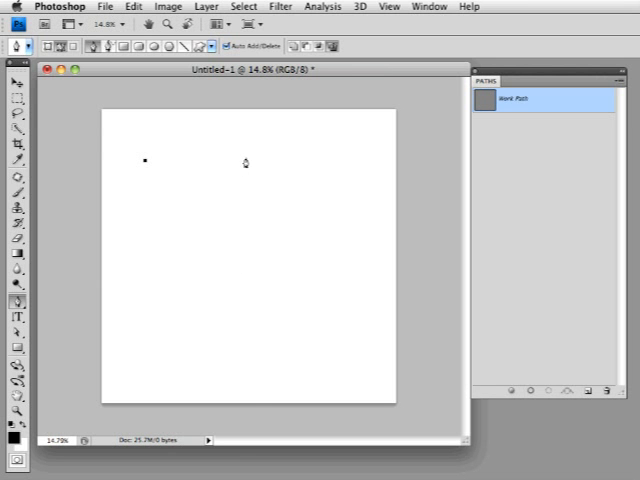
mouse_move(299, 164)
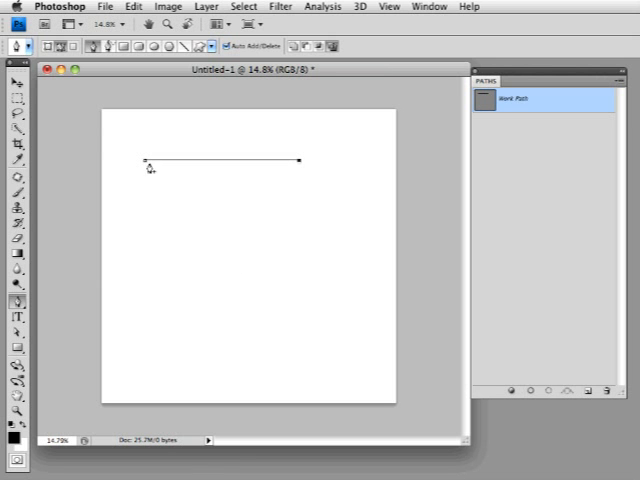
mouse_move(207, 167)
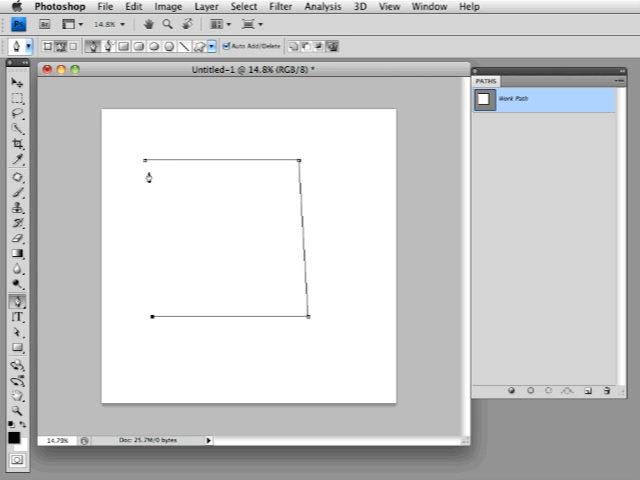
mouse_move(160, 234)
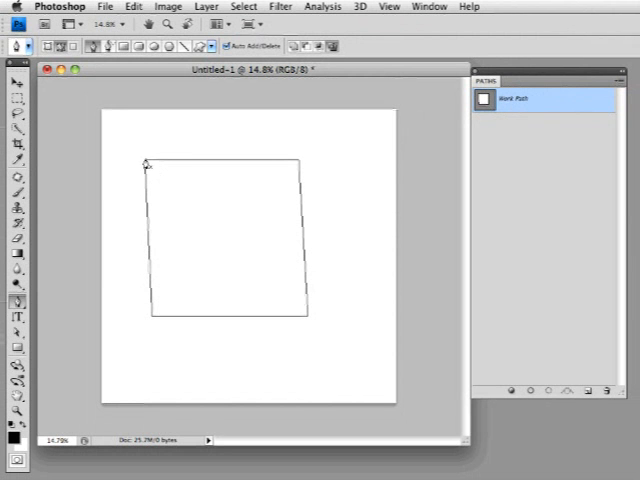
mouse_move(170, 325)
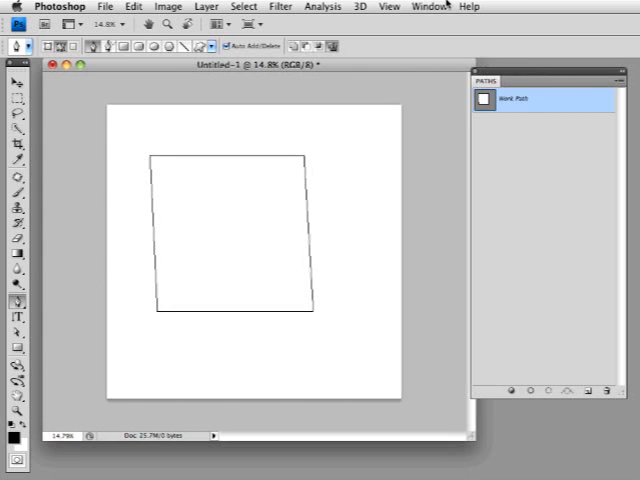
left_click(439, 6)
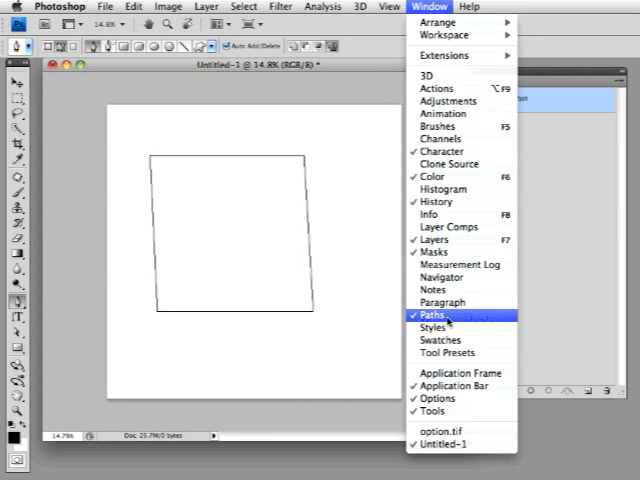
left_click(435, 316)
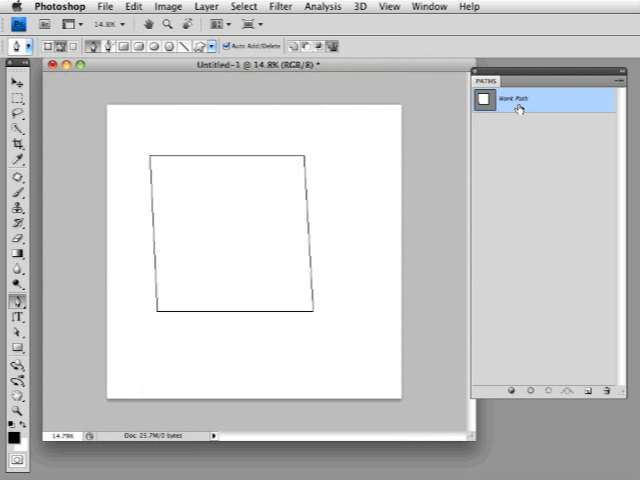
Save the Work Path under the name 'square'.
double_click(523, 106)
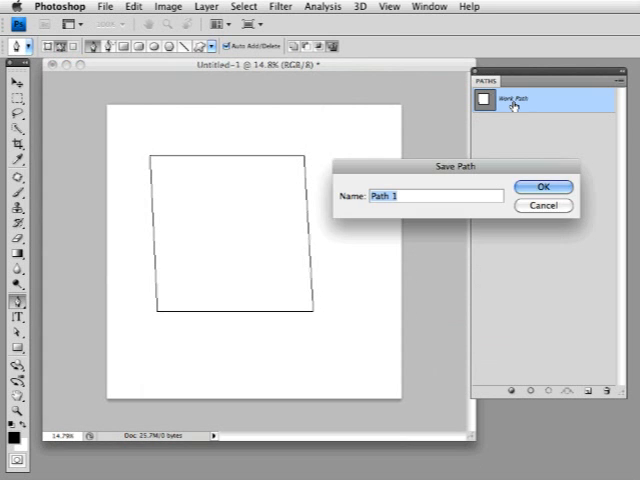
type("s")
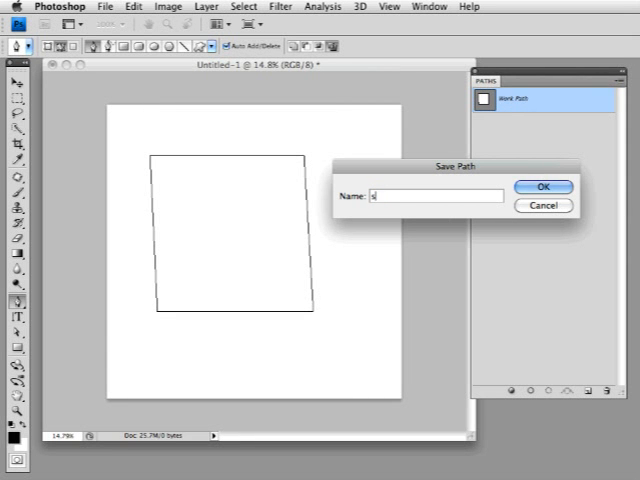
type("square")
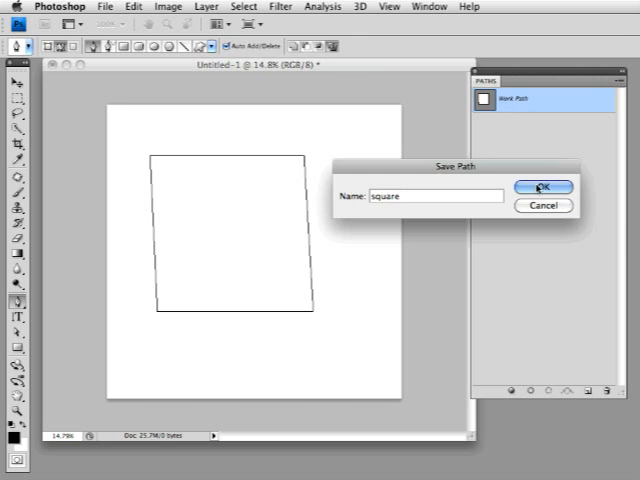
left_click(543, 187)
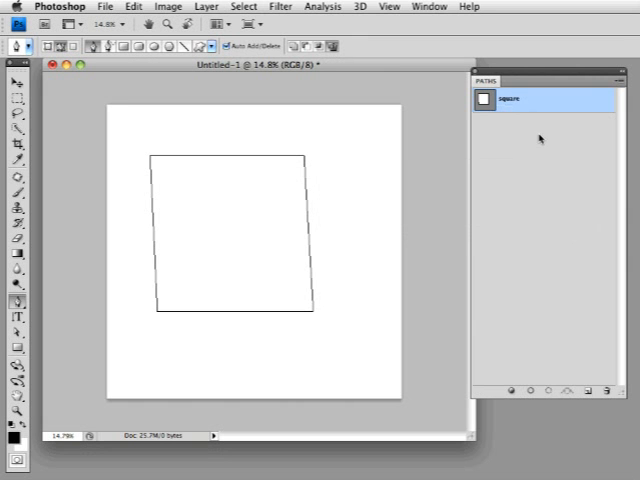
mouse_move(94, 335)
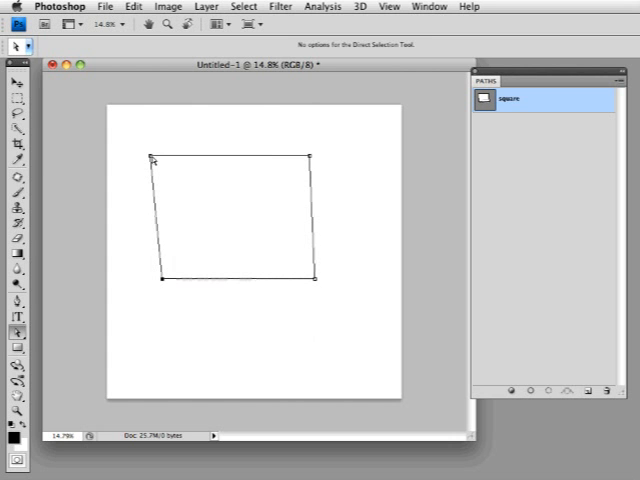
Drag a corner anchor of the 'square' path to reshape it.
left_click_drag(157, 156, 163, 163)
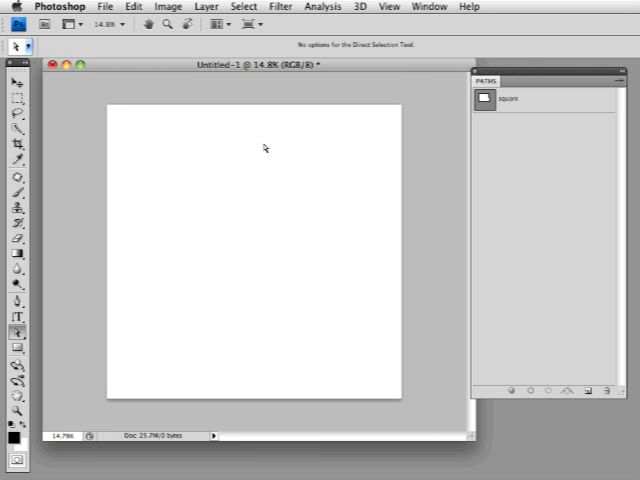
mouse_move(213, 232)
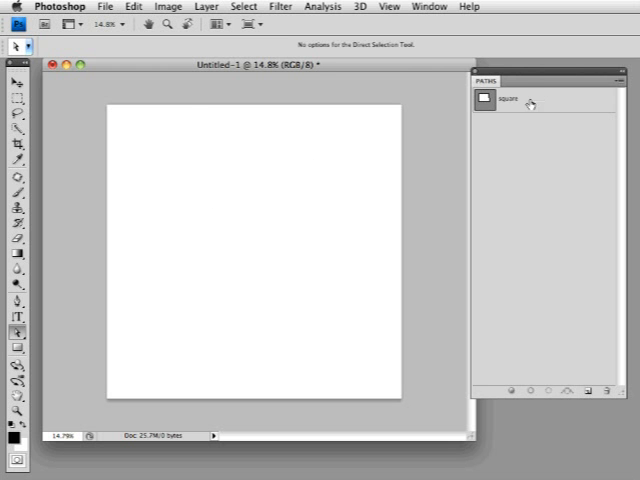
mouse_move(602, 435)
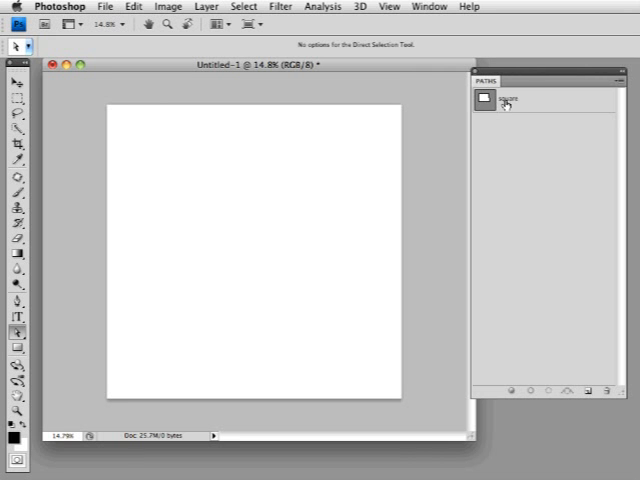
Select the 'square' path in the Paths panel and load it as a selection.
left_click(510, 100)
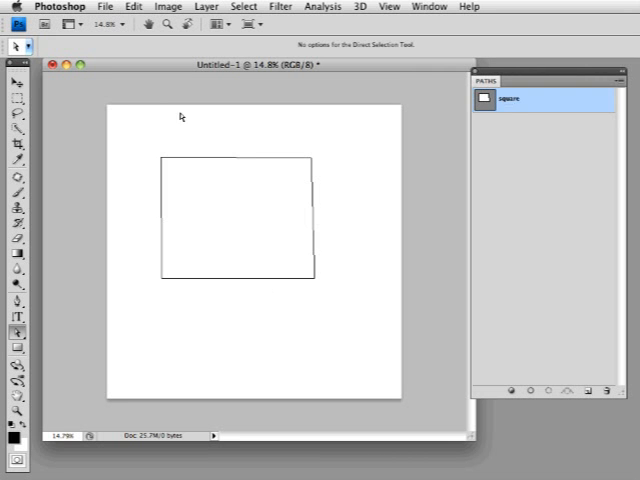
mouse_move(566, 77)
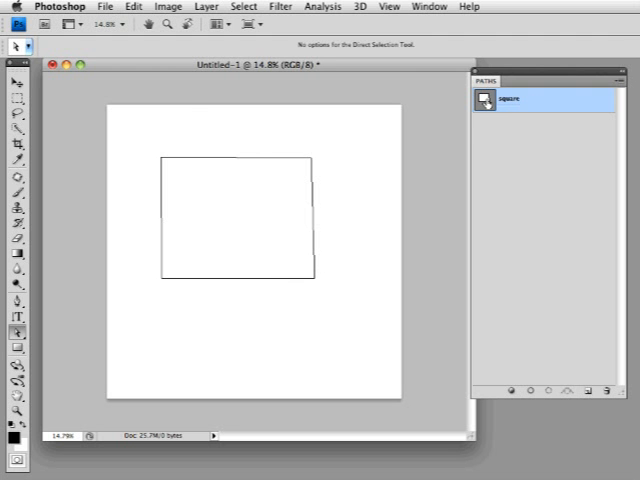
mouse_move(485, 99)
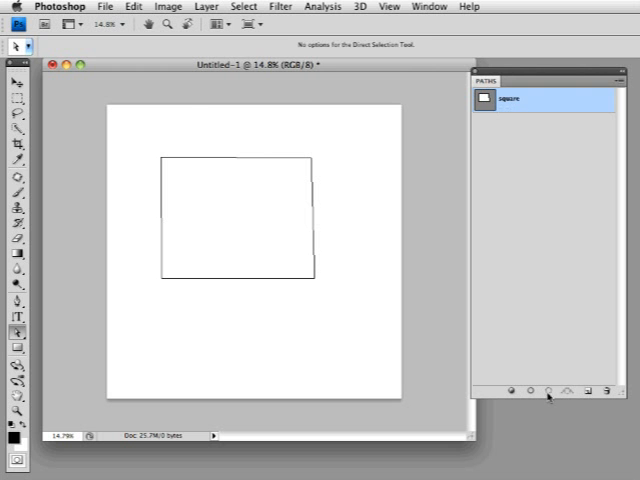
mouse_move(546, 393)
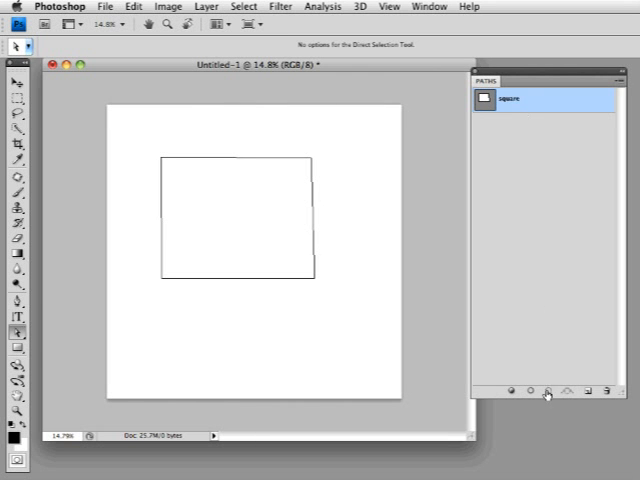
mouse_move(548, 388)
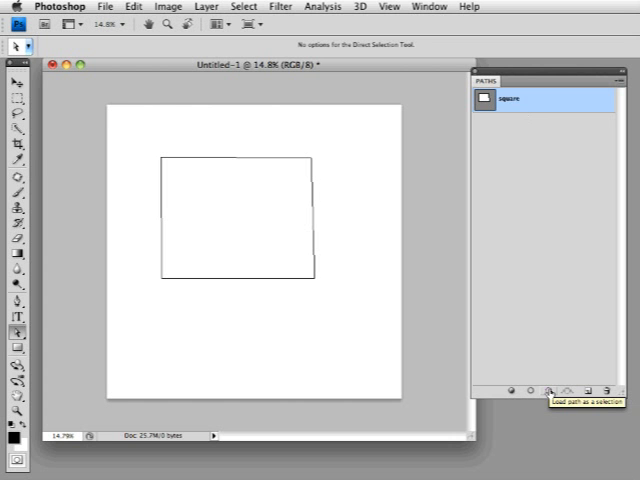
left_click(549, 386)
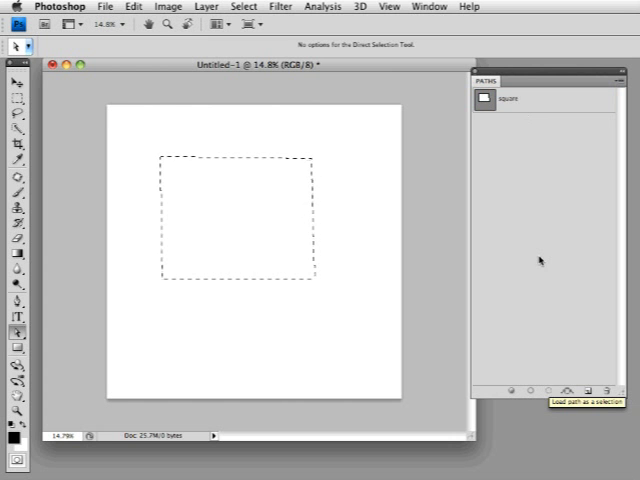